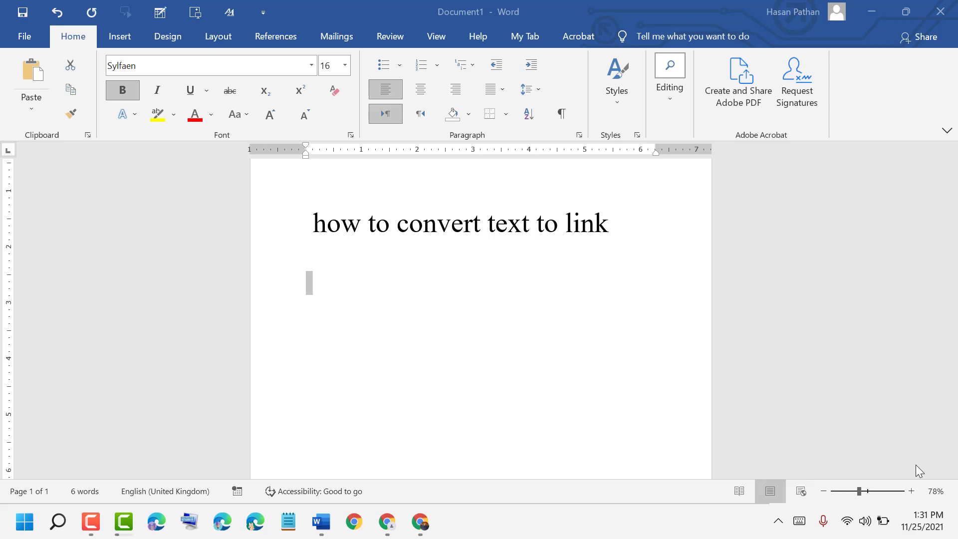
mouse_move(529, 224)
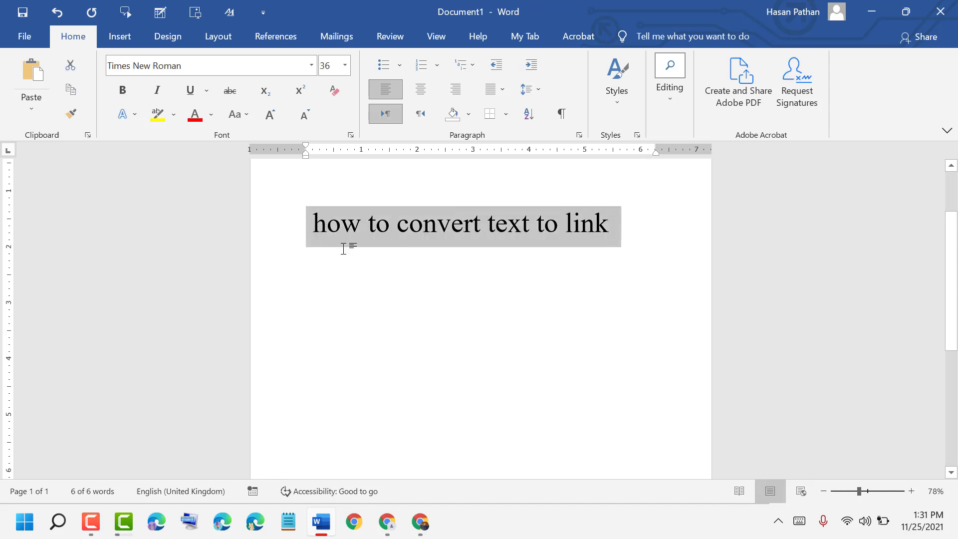
Select the word 'convert' in the line 'how to convert text to link'.
left_click(547, 222)
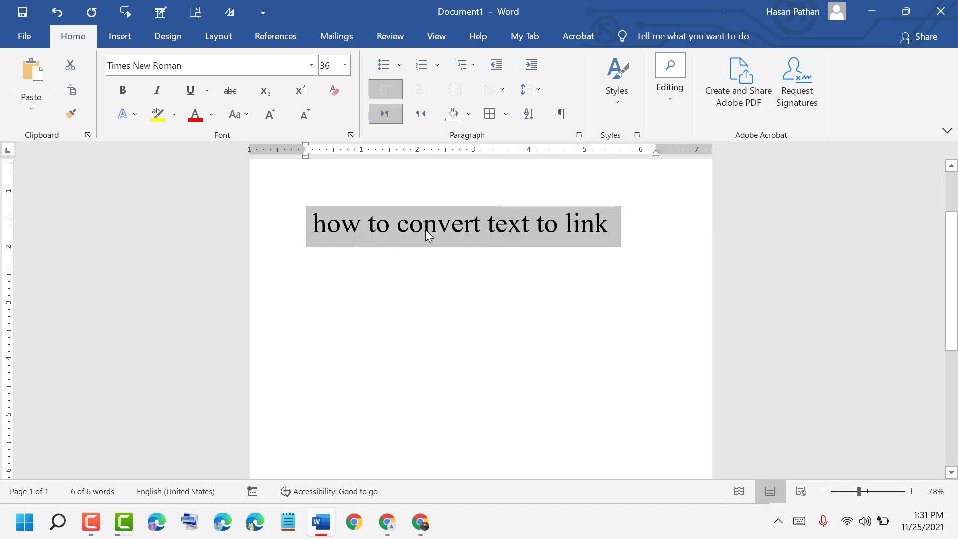
double_click(437, 225)
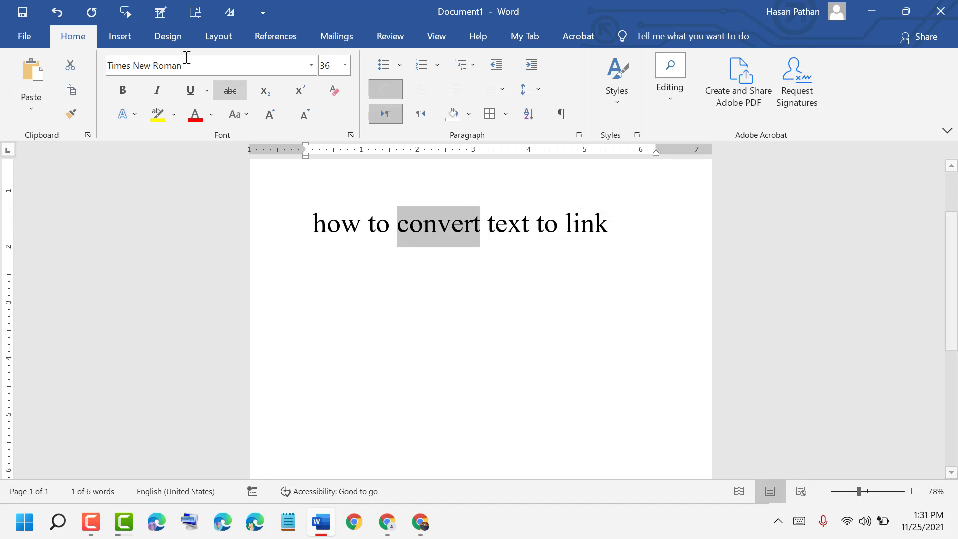
Bring up the Insert Hyperlink dialog for 'convert' via Insert > Links > Link.
left_click(120, 35)
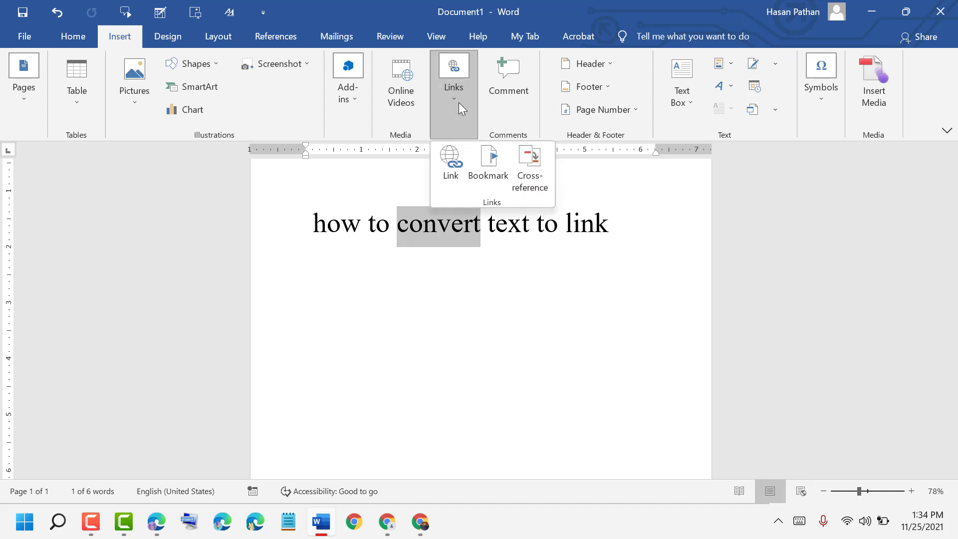
mouse_move(450, 161)
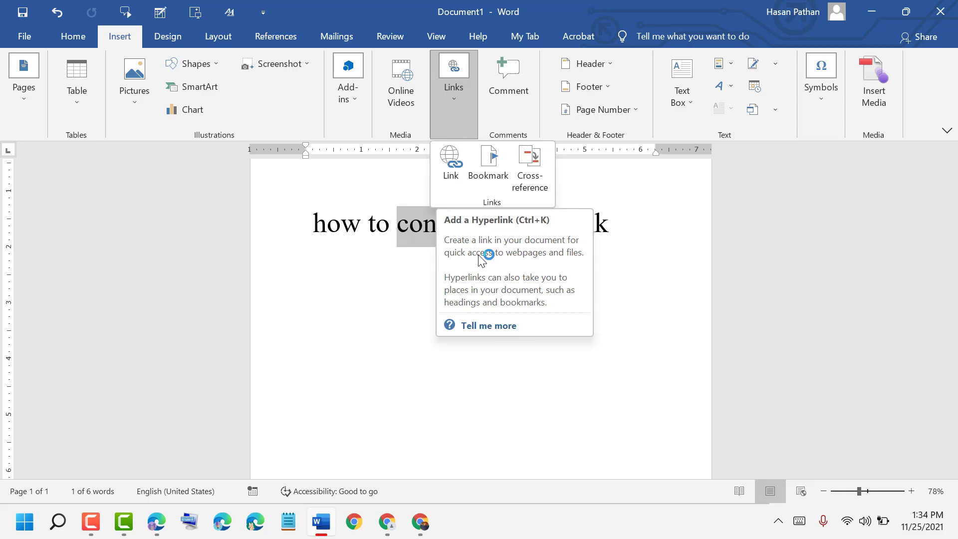
mouse_move(537, 259)
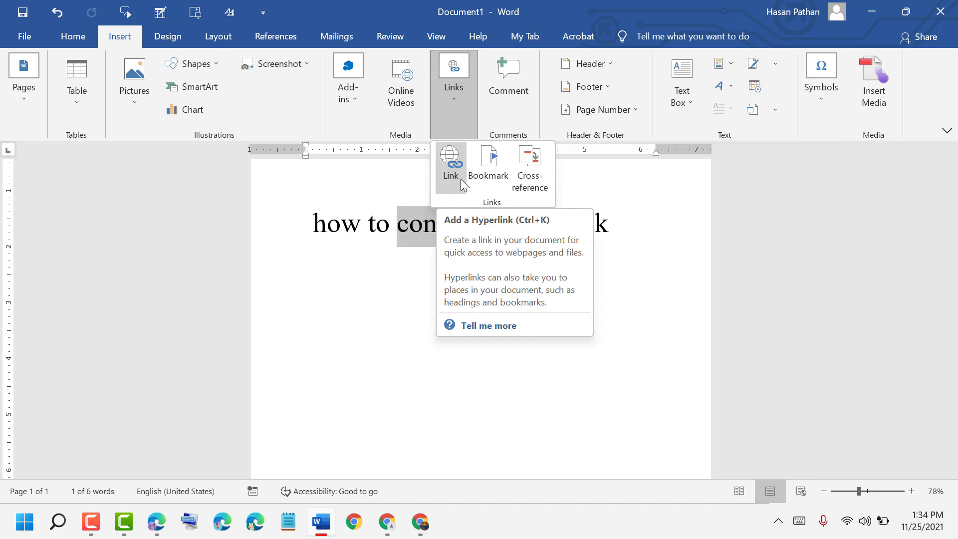
left_click(450, 165)
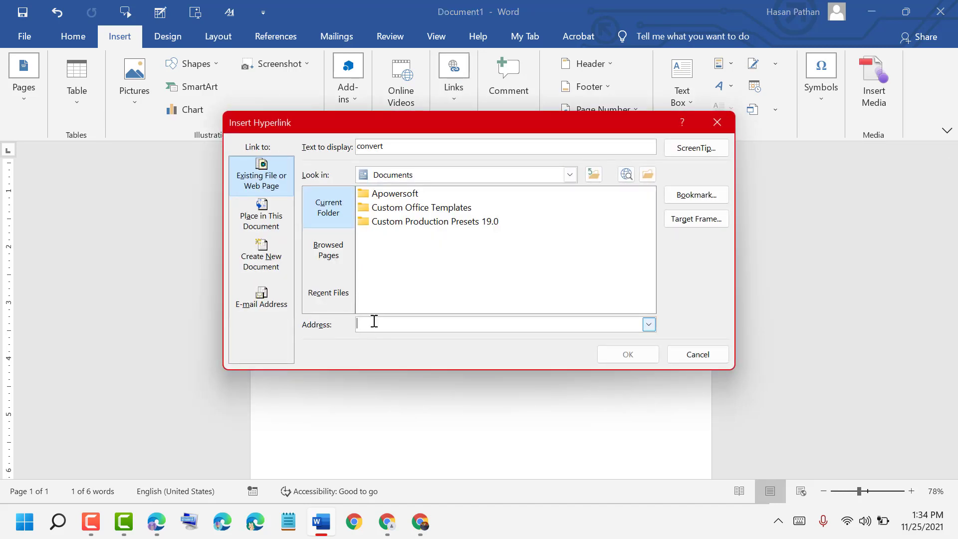
type("https://barkateraza.com/")
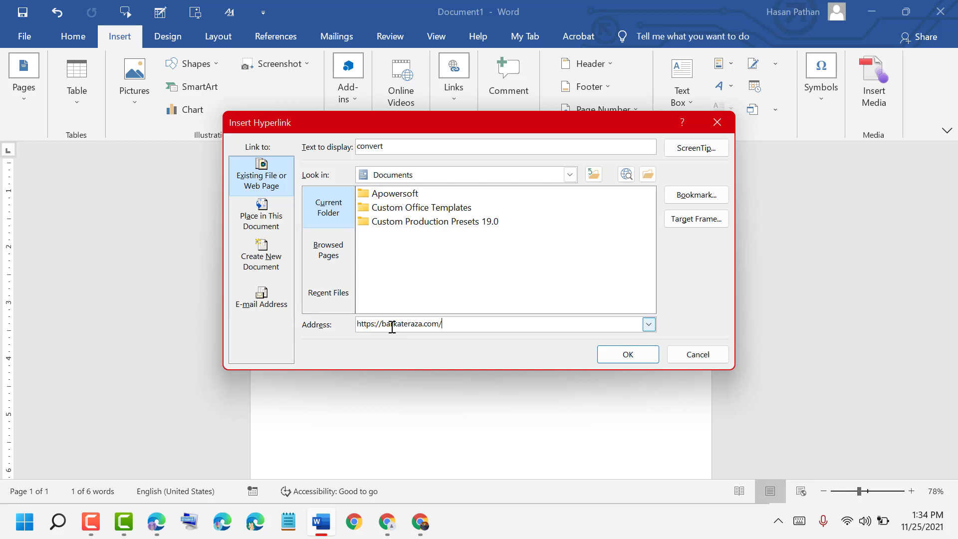
left_click(627, 354)
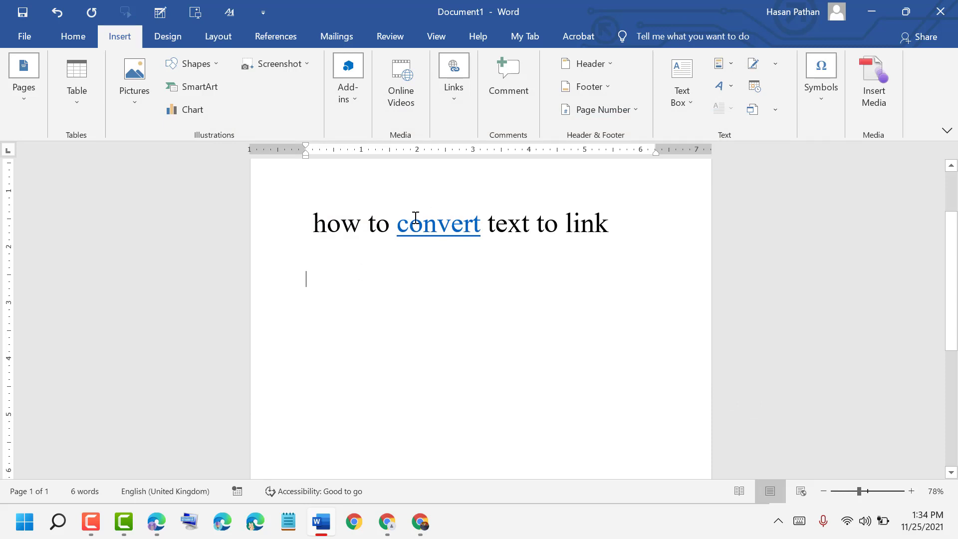
mouse_move(438, 229)
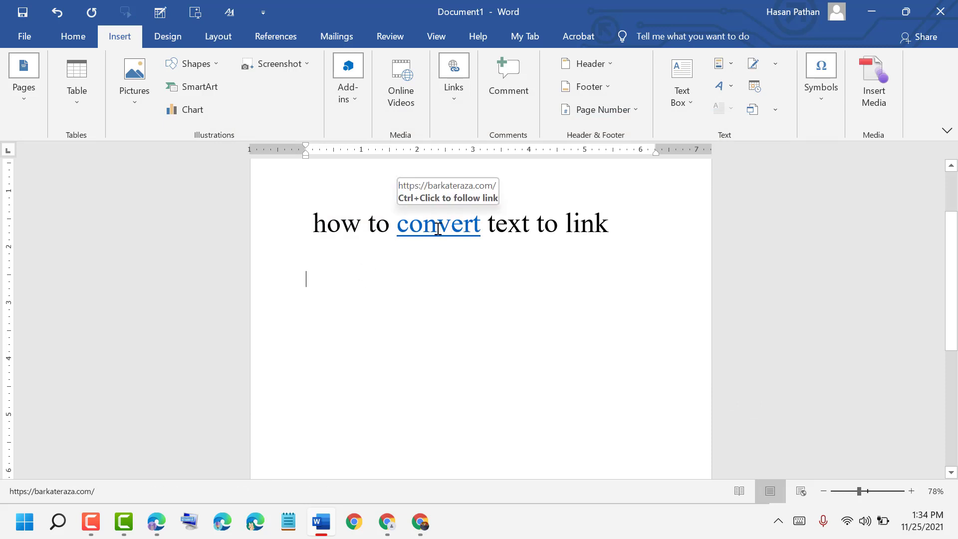
mouse_move(388, 276)
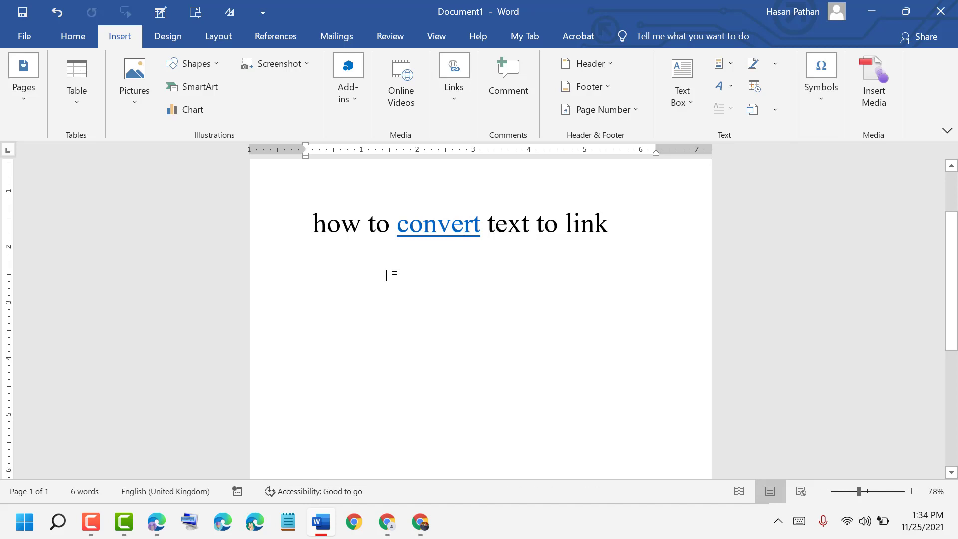
Follow the 'convert' link to barkateraza.com, then return to the document showing it as visited.
left_click(306, 278)
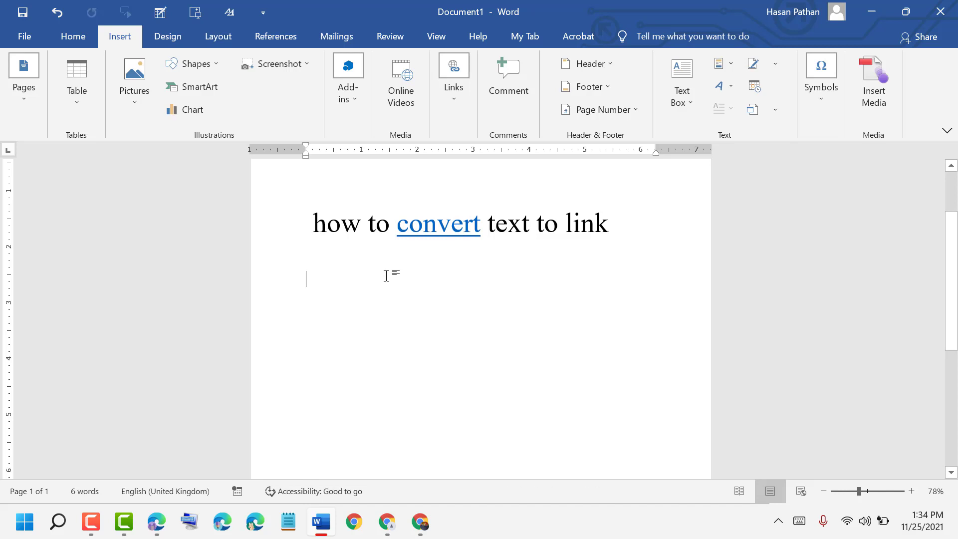
mouse_move(437, 224)
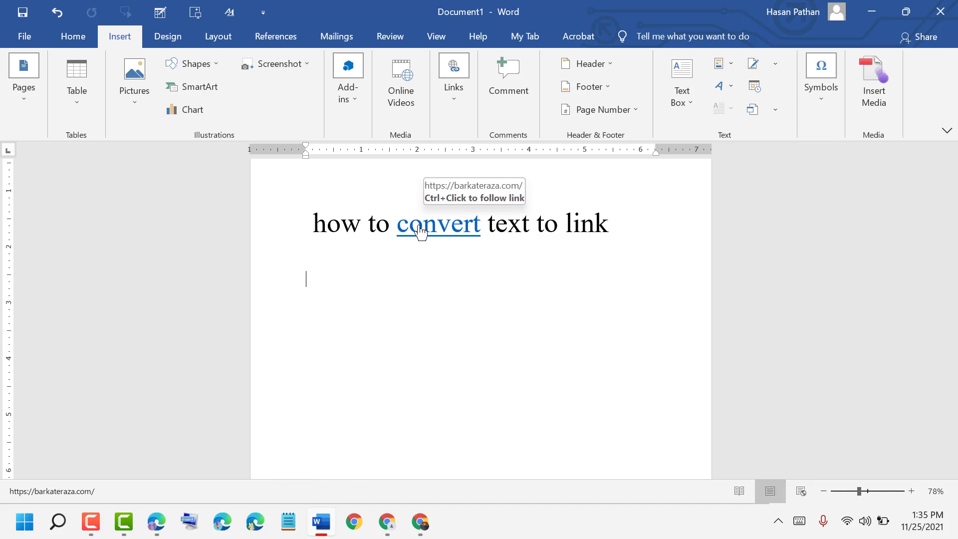
mouse_move(502, 240)
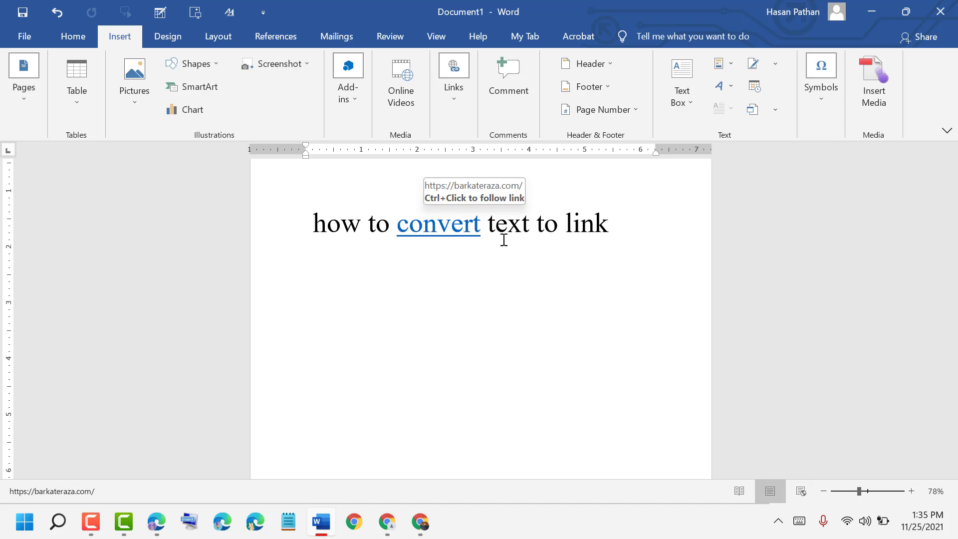
mouse_move(449, 237)
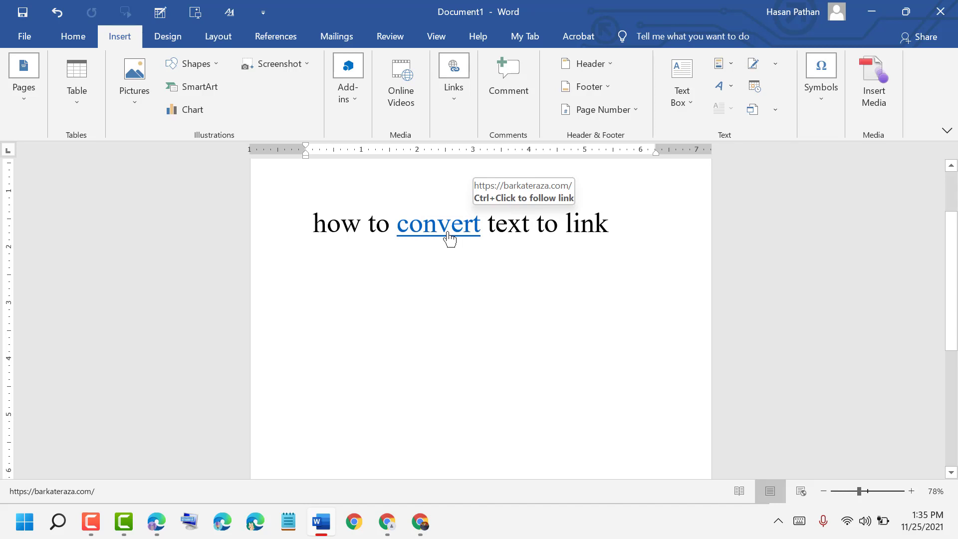
left_click(306, 278)
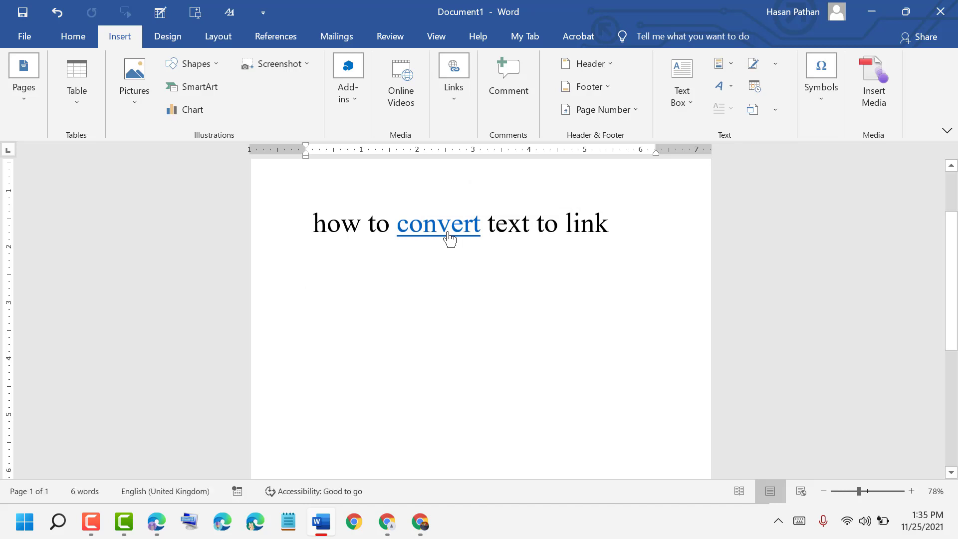
left_click(437, 223)
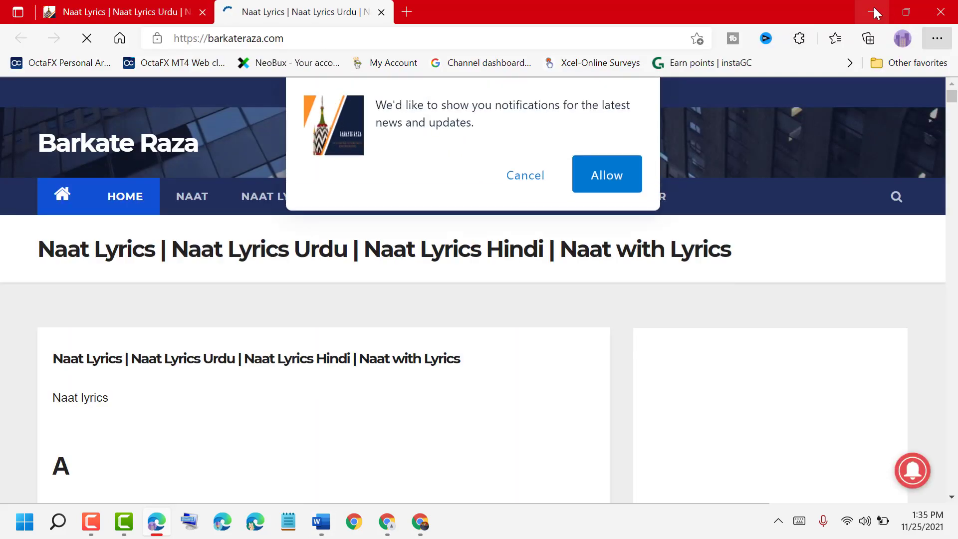
left_click(320, 522)
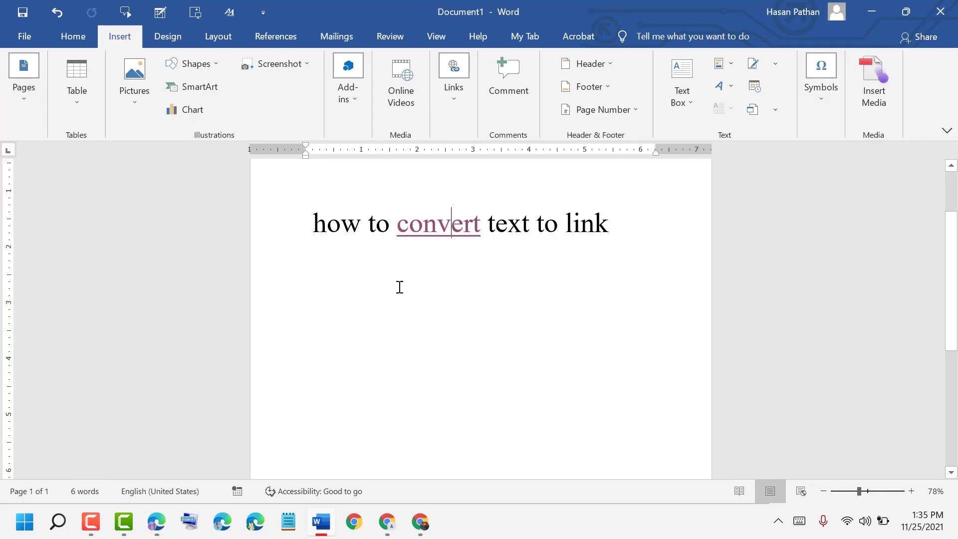